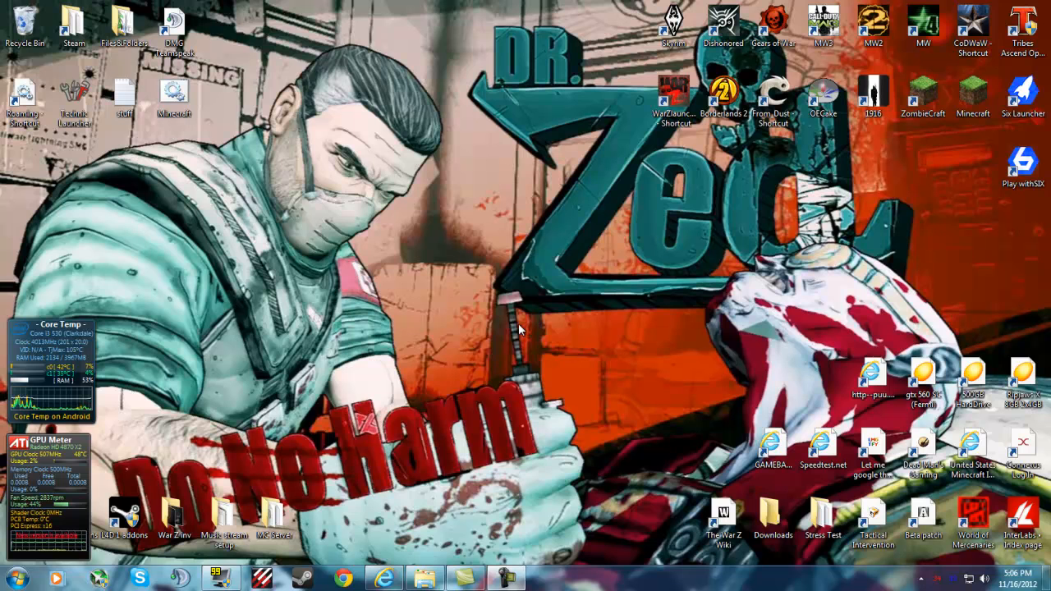
mouse_move(511, 308)
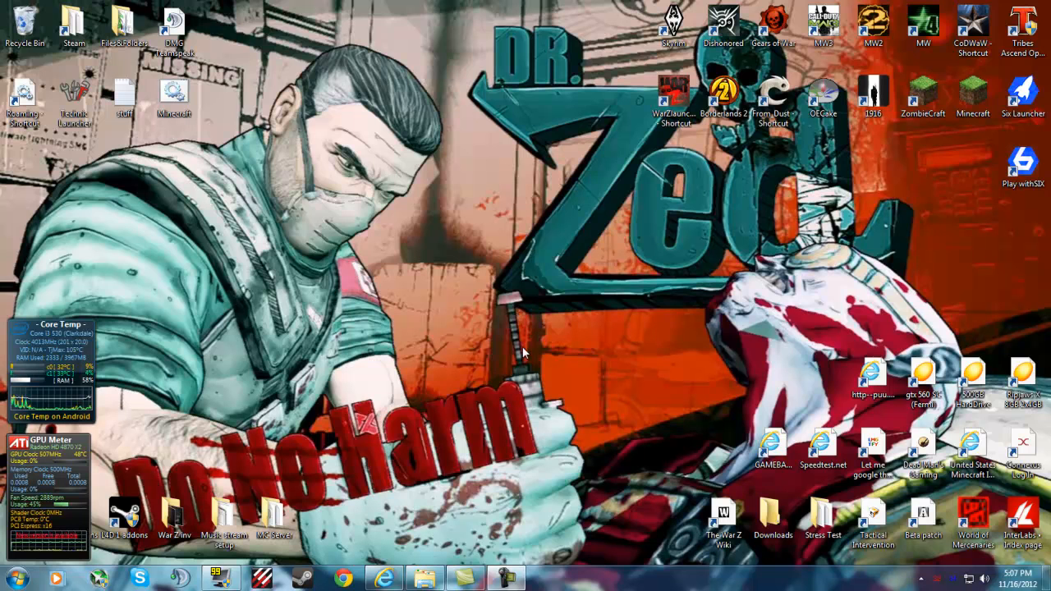
mouse_move(500, 520)
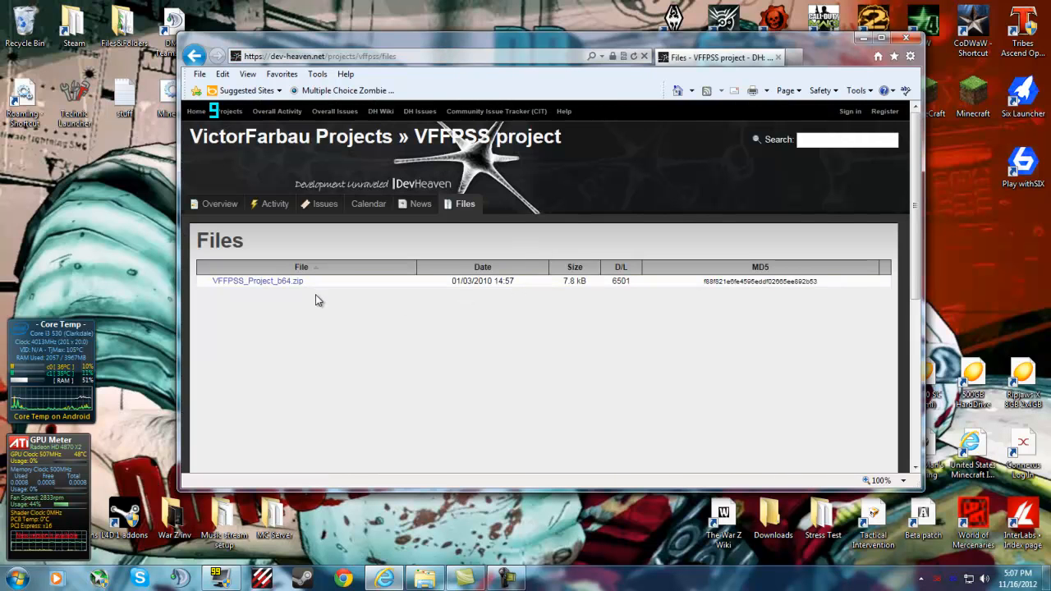
mouse_move(279, 281)
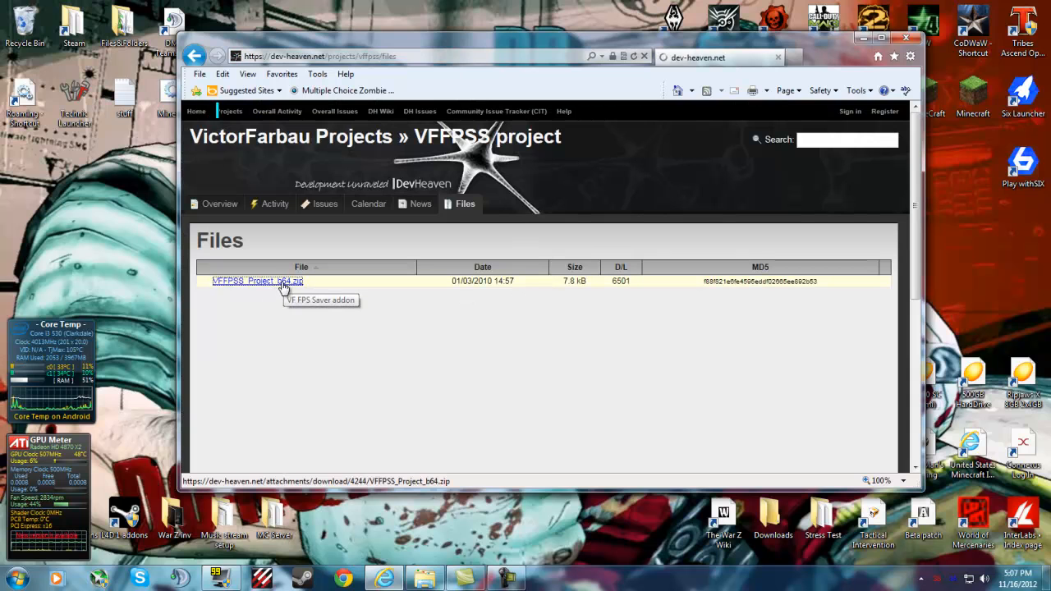
Extract VFFPSS_Project from VFFPSS_Project_b64.zip to the desktop, then close WinRAR and Internet Explorer.
left_click(257, 281)
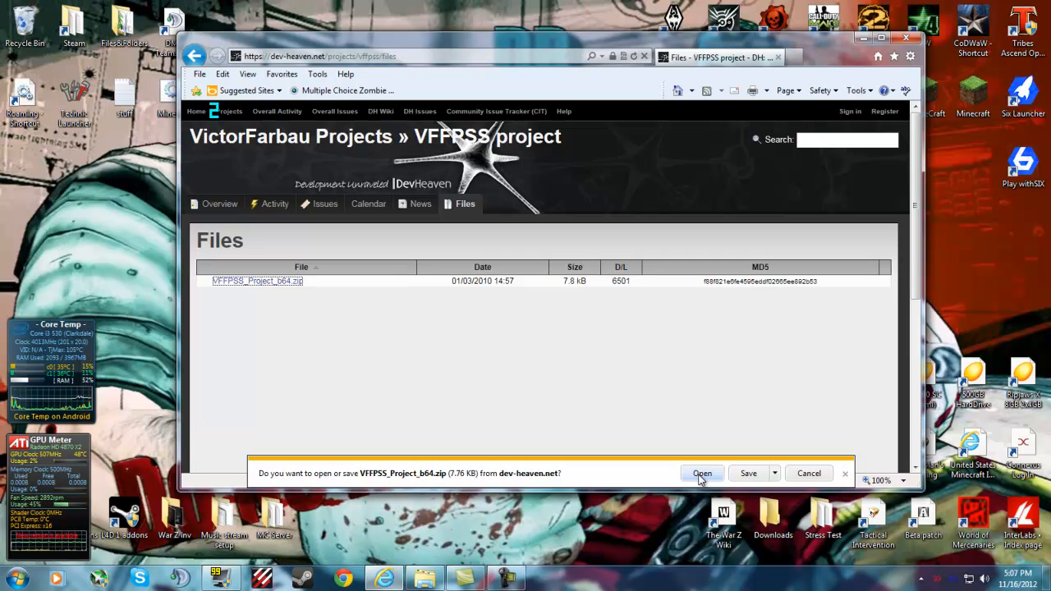
left_click(702, 473)
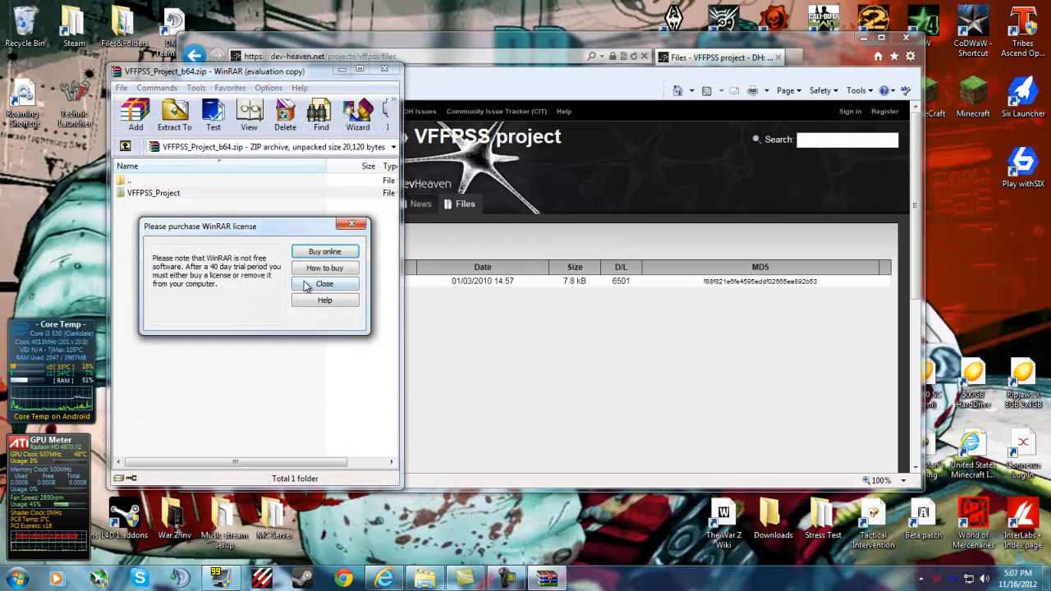
left_click(324, 283)
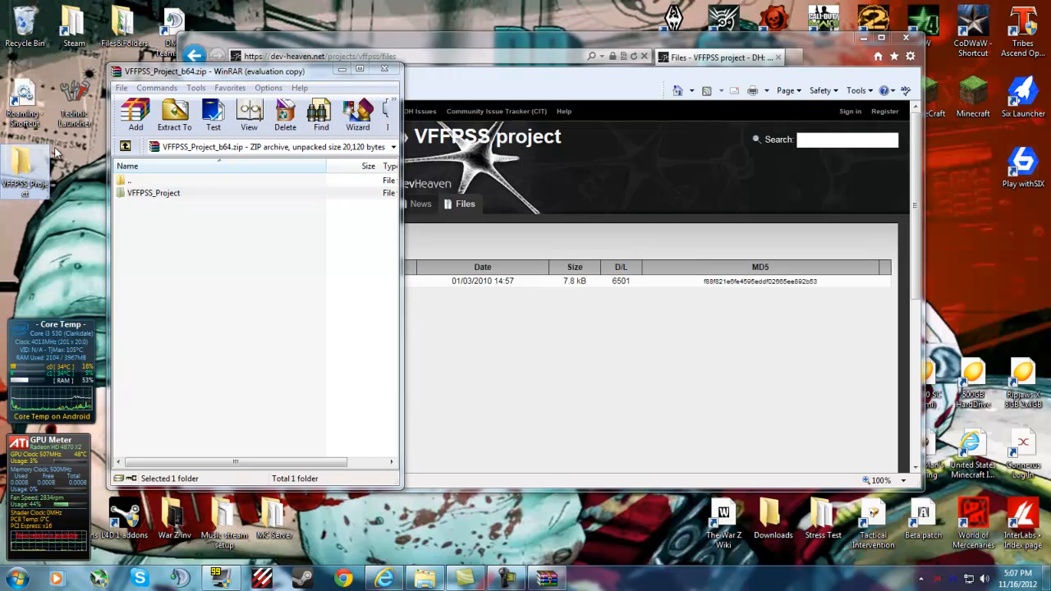
left_click(383, 69)
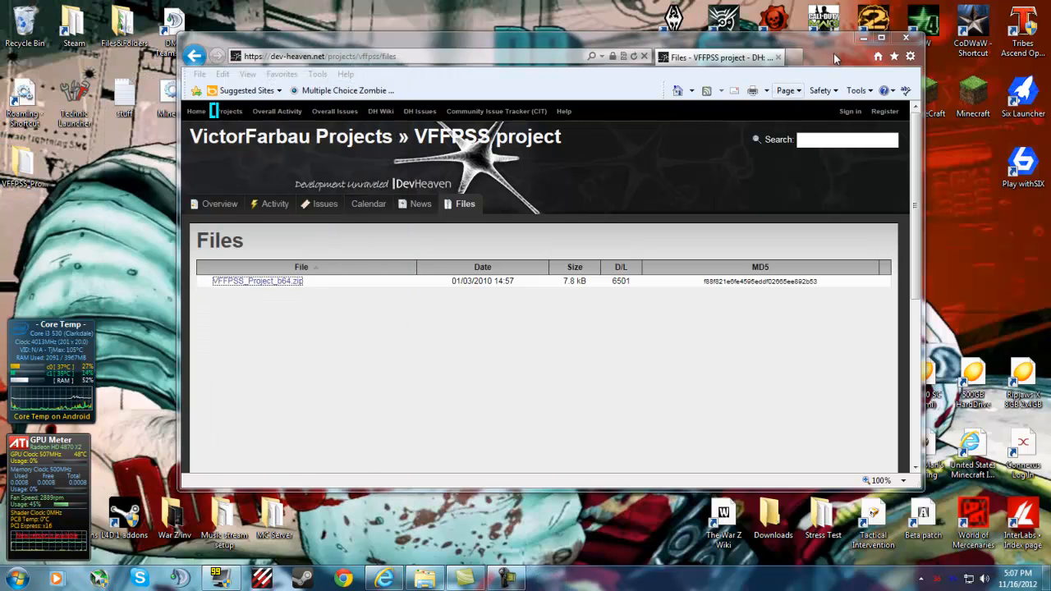
left_click(904, 37)
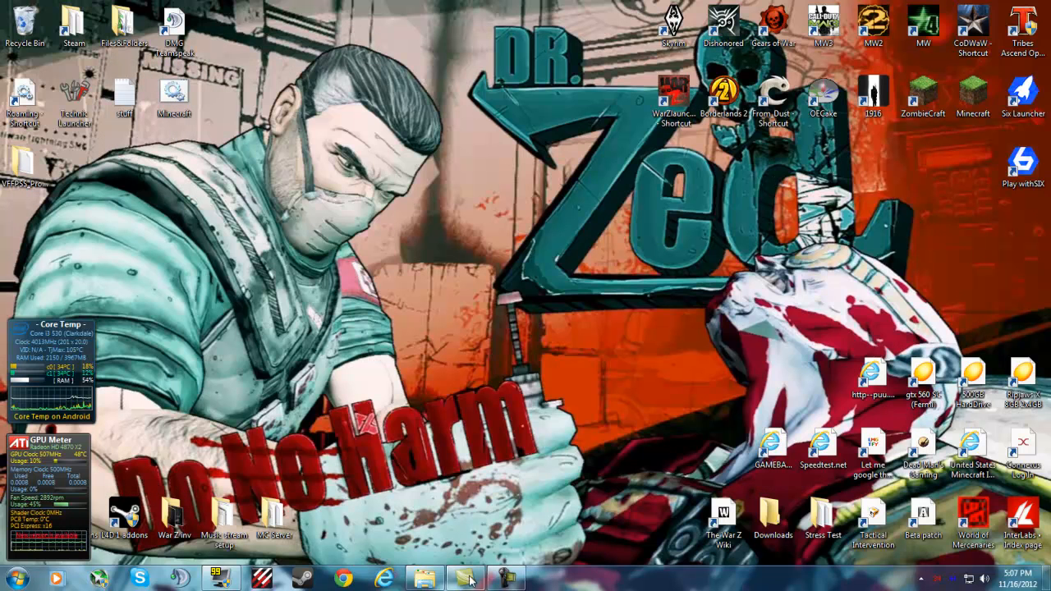
mouse_move(424, 579)
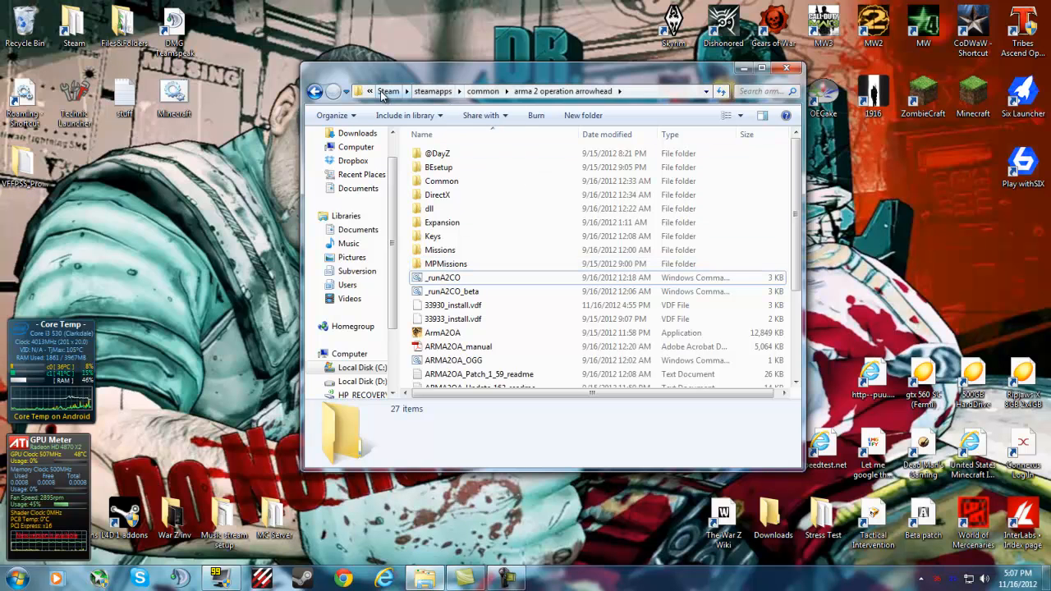
Browse from Steam through steamapps and common into the arma 2 operation arrowhead folder.
left_click(389, 91)
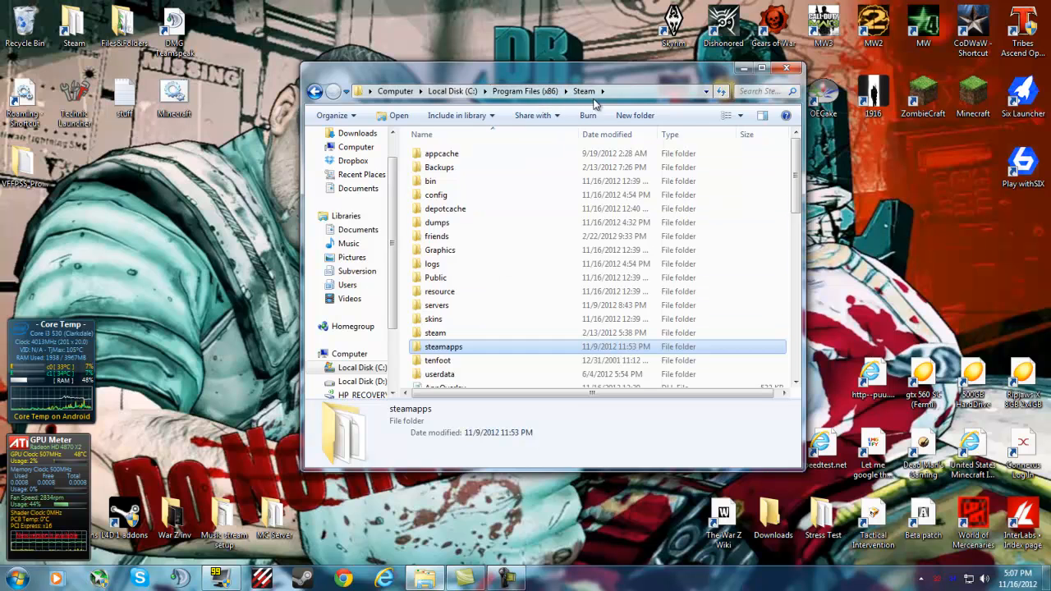
double_click(442, 346)
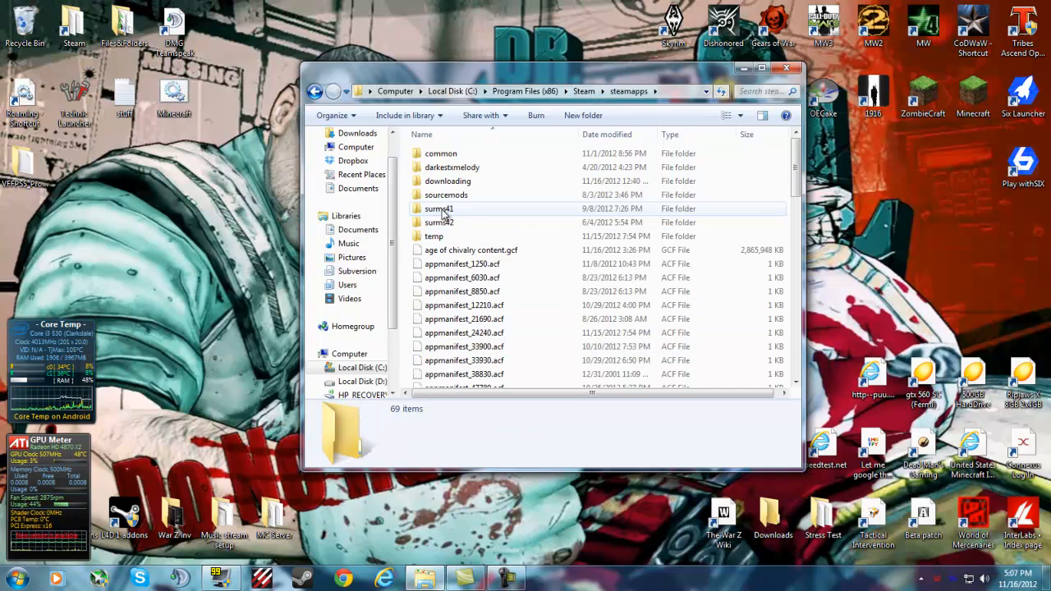
double_click(439, 208)
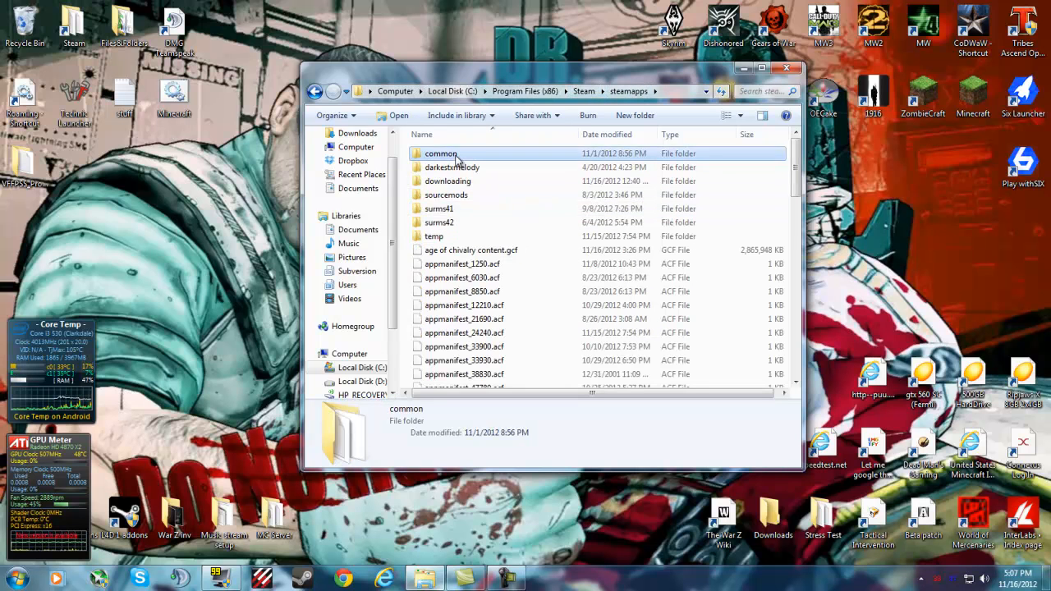
double_click(422, 154)
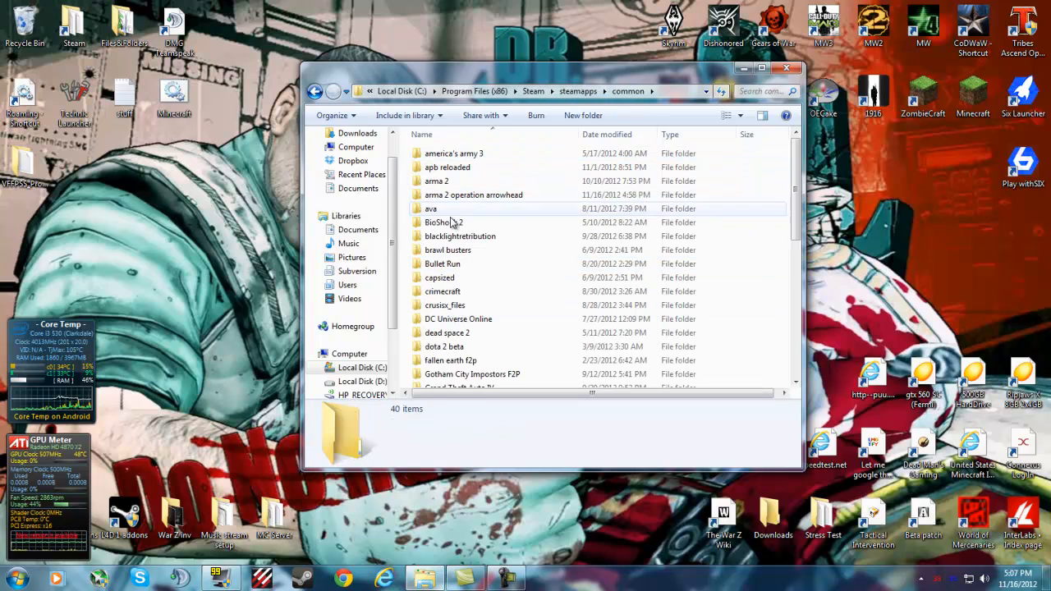
double_click(473, 194)
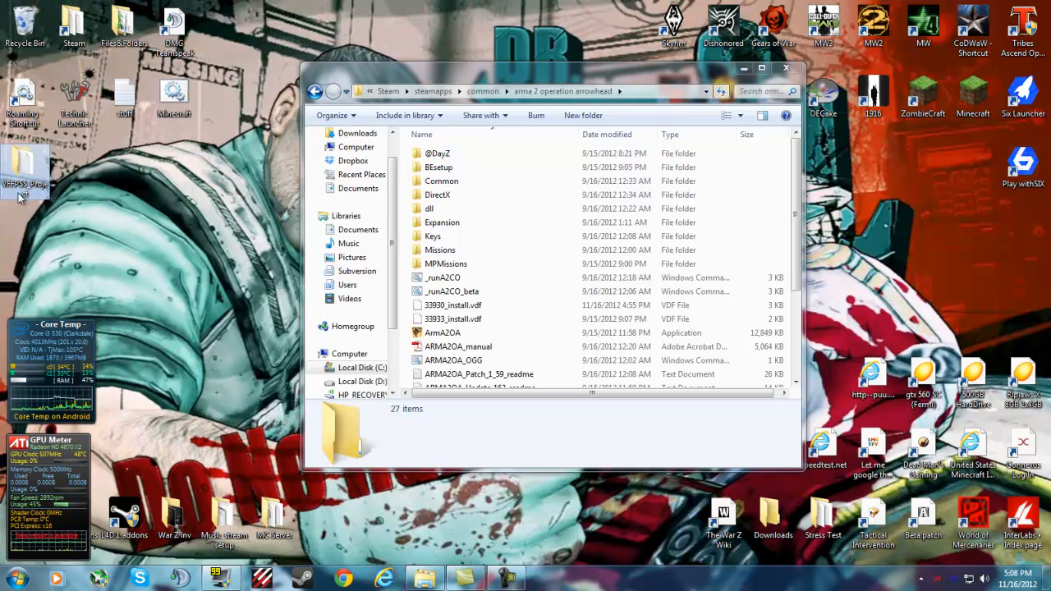
mouse_move(25, 172)
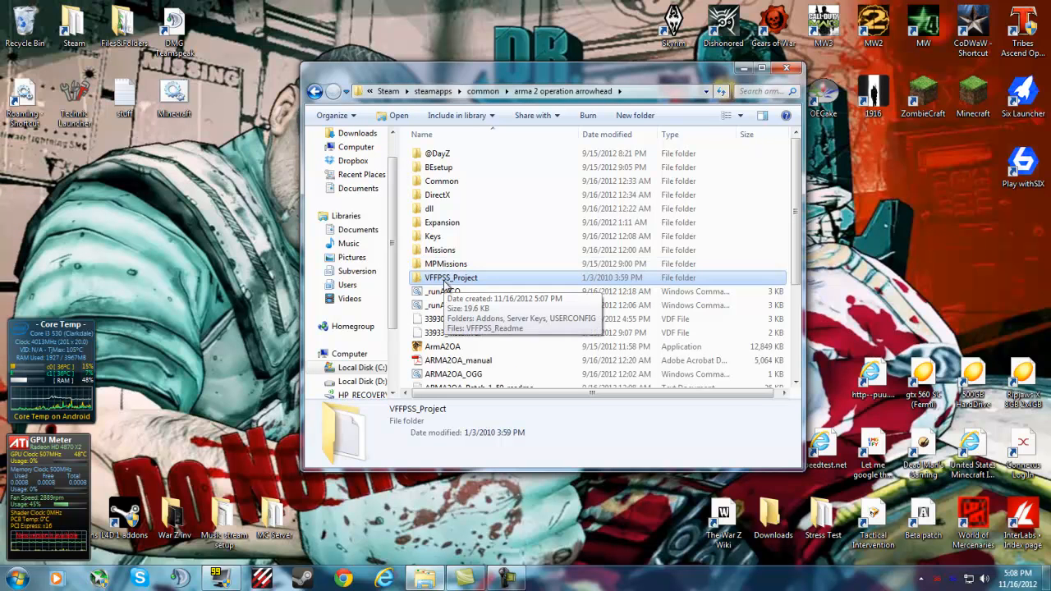
Drop the desktop VFFPSS_Project folder into arma 2 operation arrowhead and close Explorer.
left_click(439, 153)
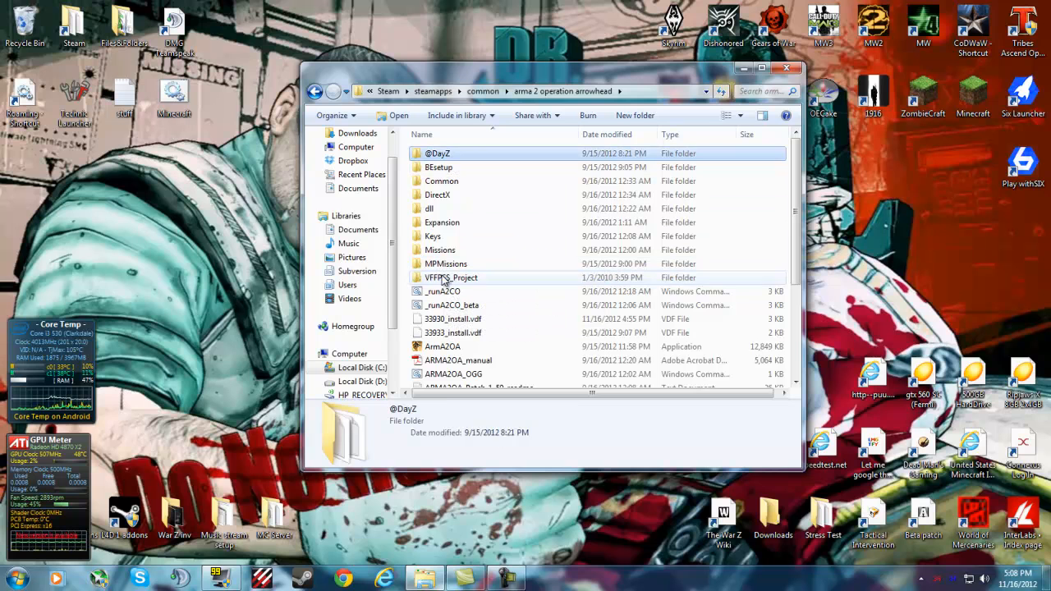
left_click(449, 278)
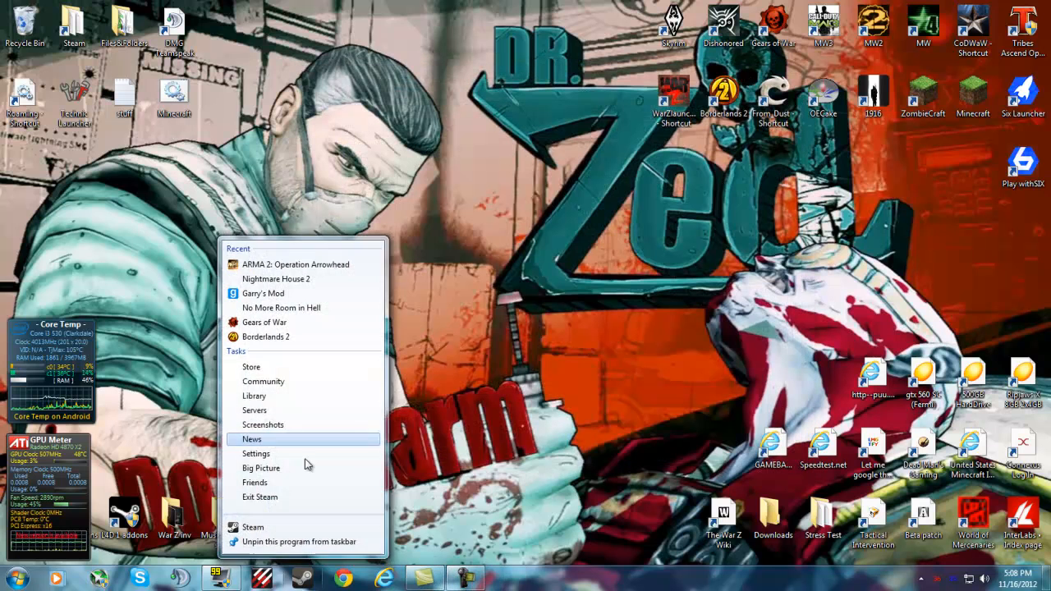
Launch ArmA 2: Operation Arrowhead from the Steam library.
left_click(294, 264)
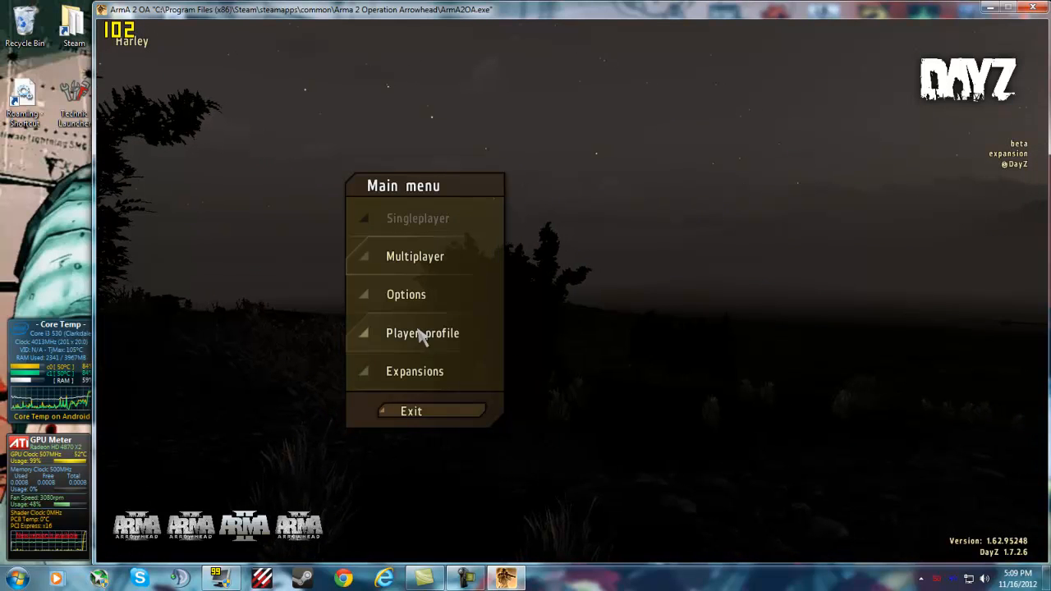
mouse_move(425, 294)
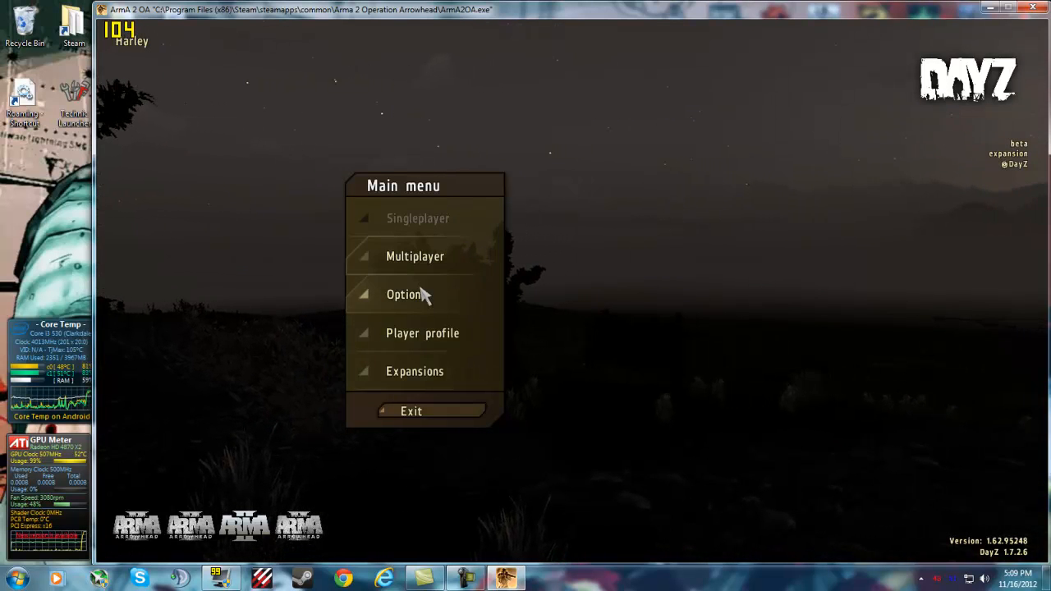
mouse_move(420, 376)
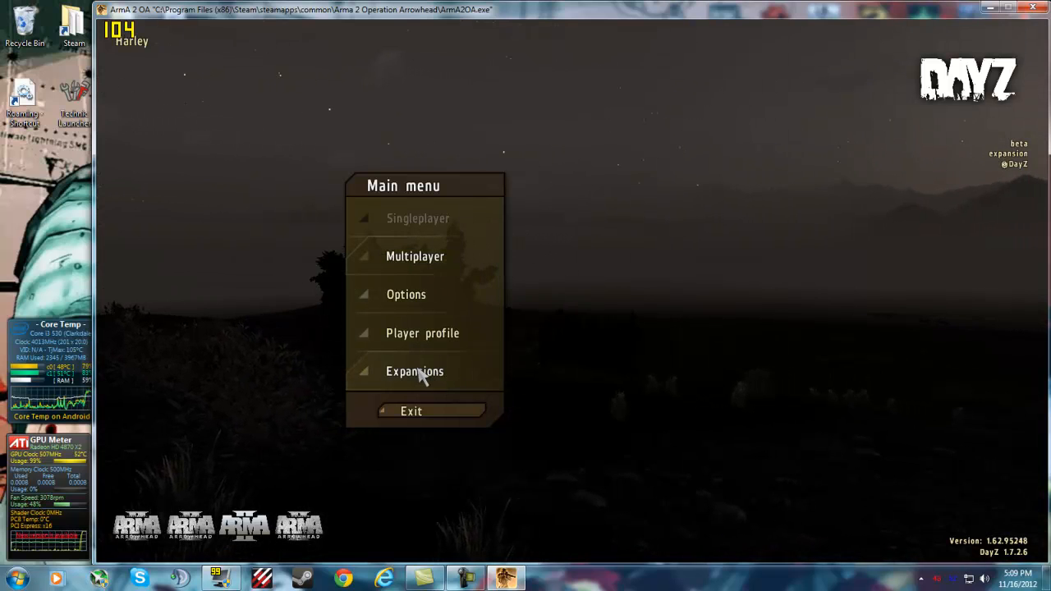
Select VFFPSS_Project in the Expansions list and enable it.
left_click(413, 371)
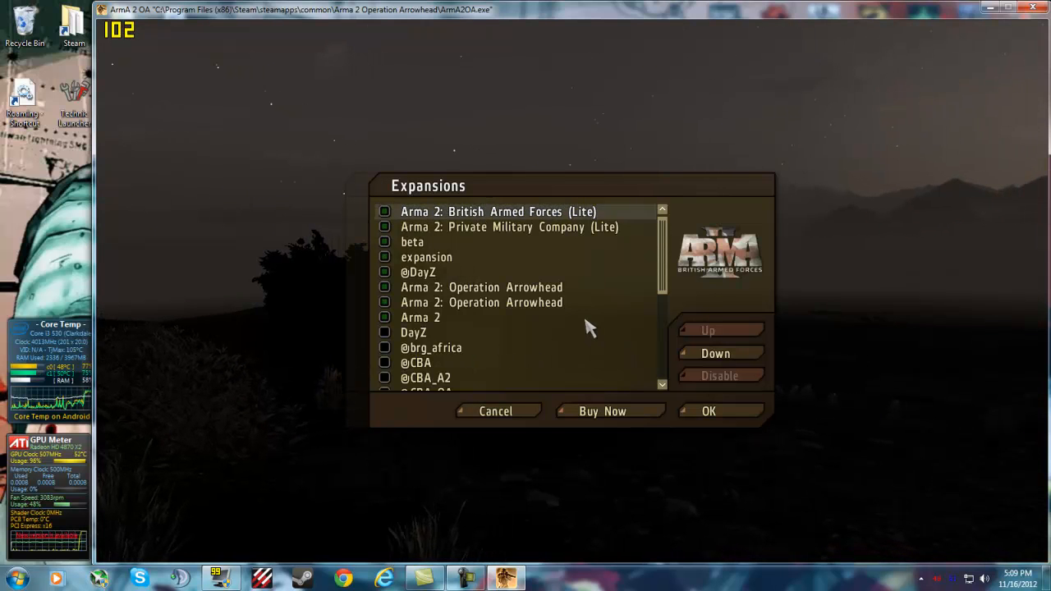
scroll("down", 3)
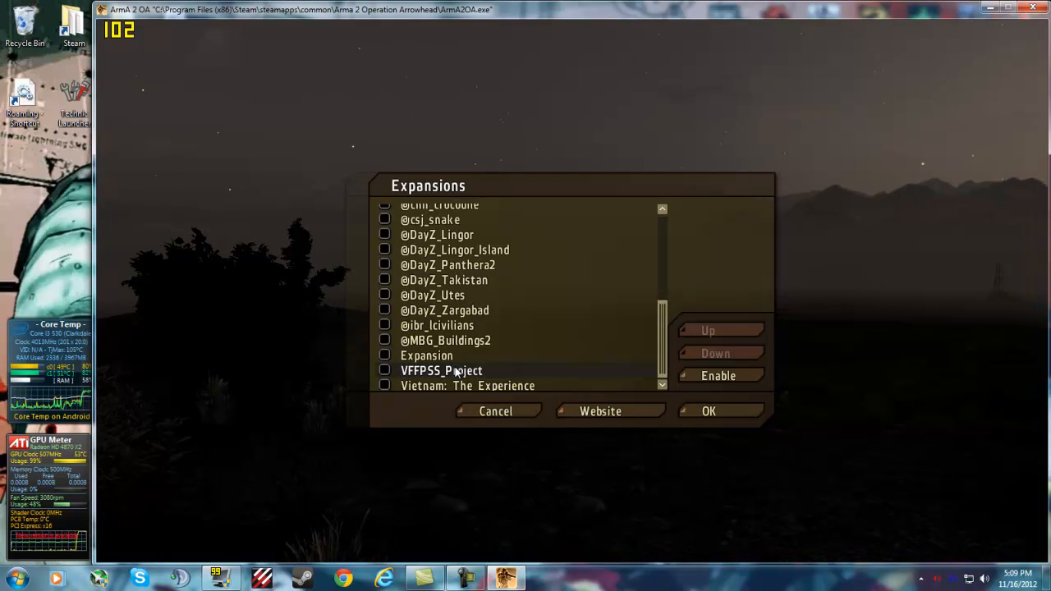
left_click(440, 370)
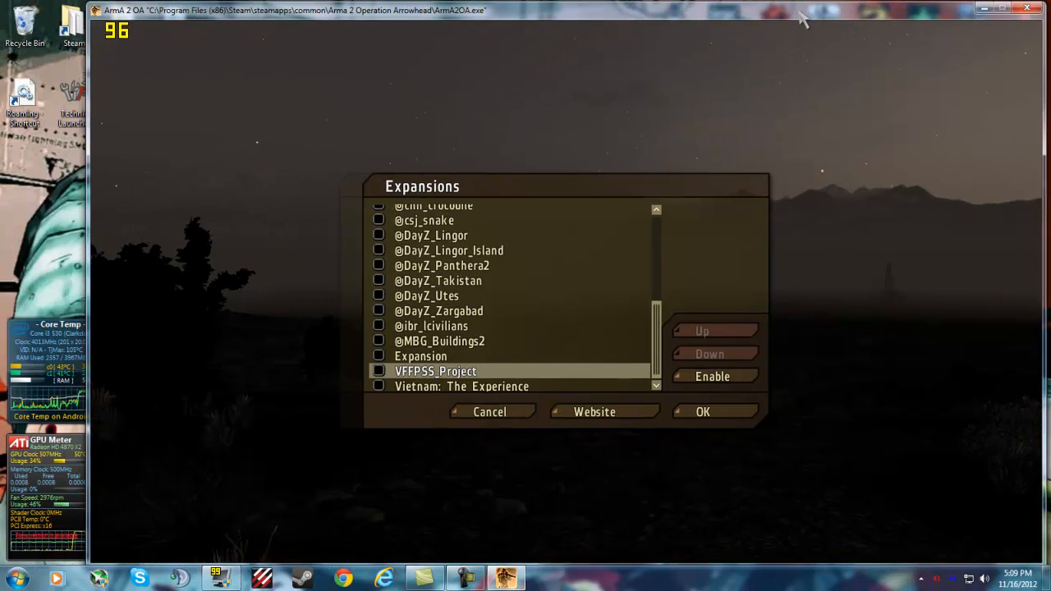
left_click(435, 370)
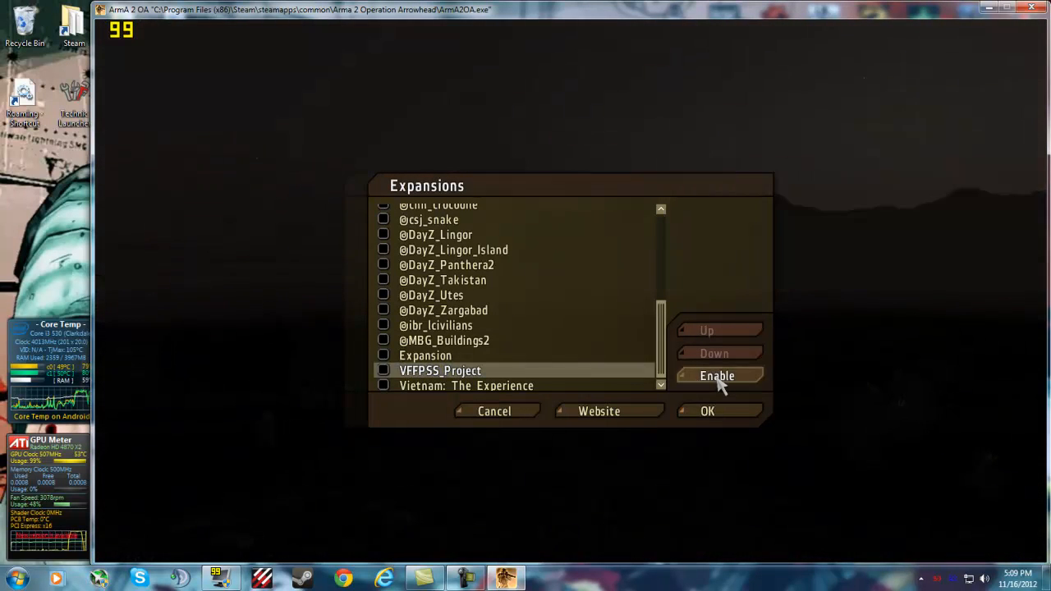
left_click(718, 375)
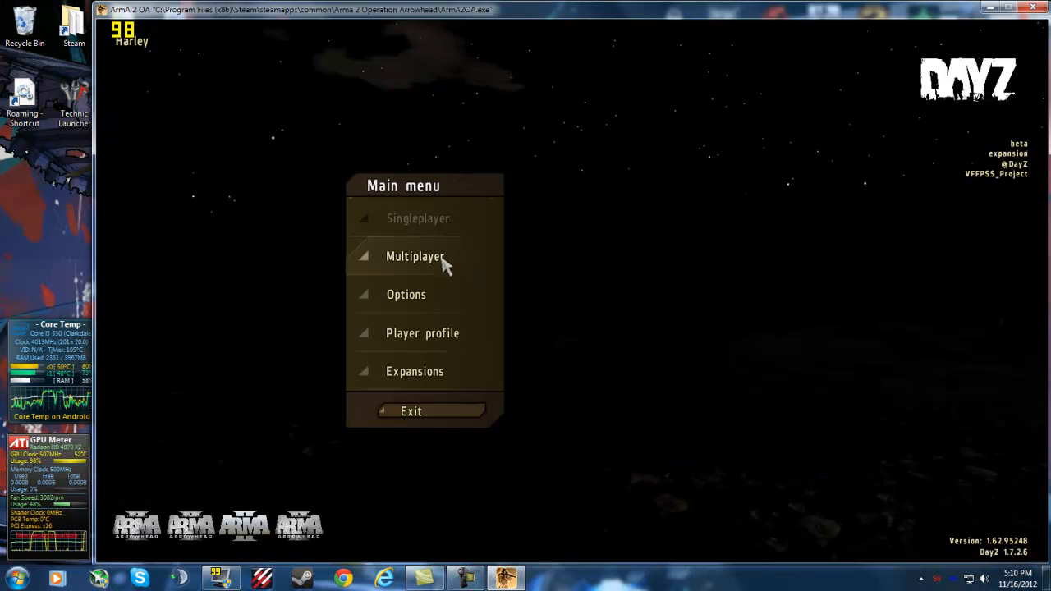
Check Expansions for VFFPSS_Project, return to the main menu, and cancel the crash report.
left_click(414, 371)
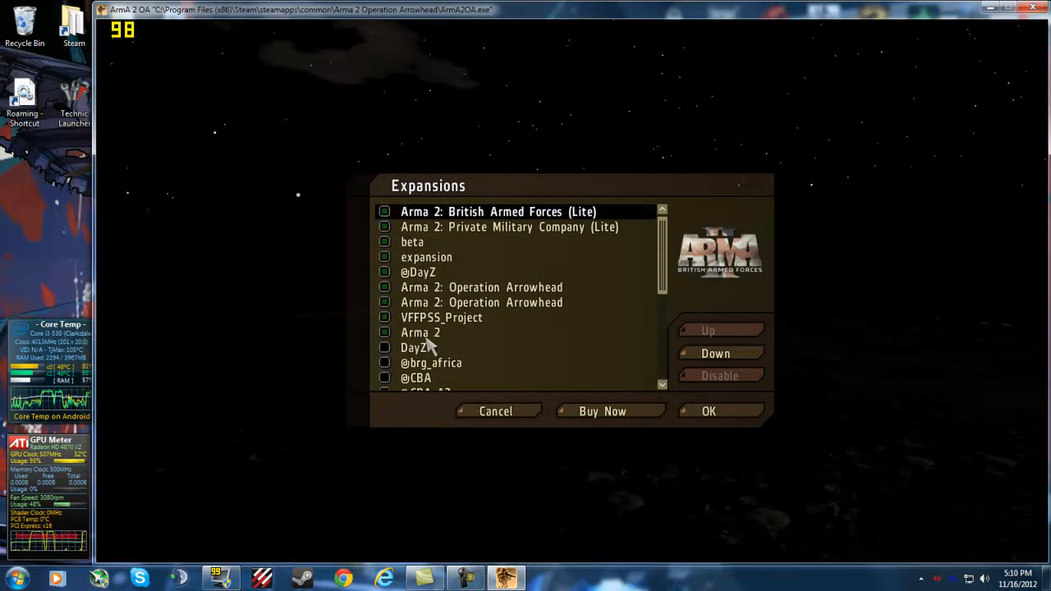
left_click(441, 317)
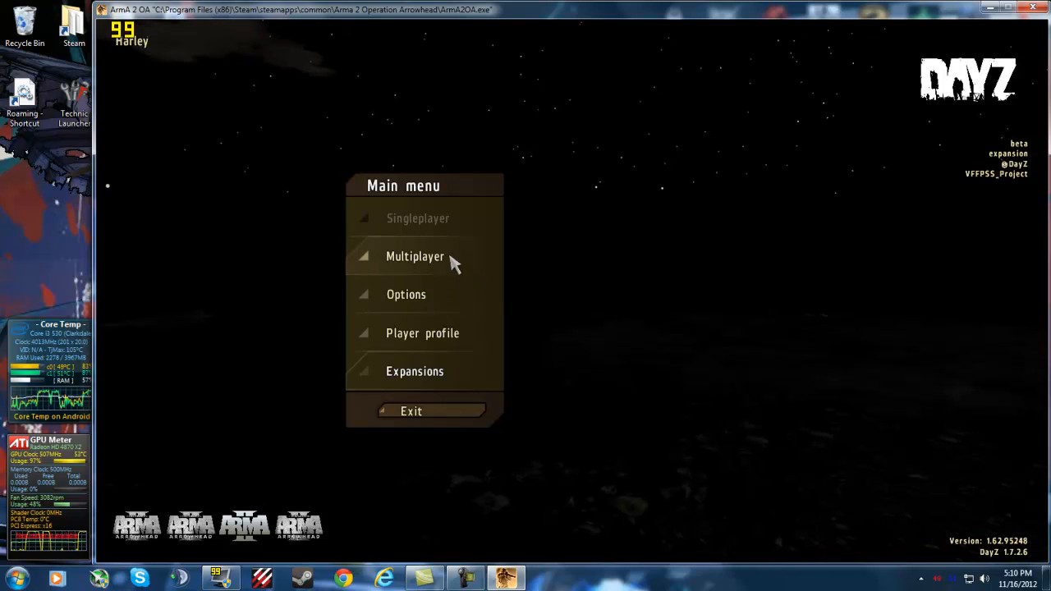
mouse_move(562, 240)
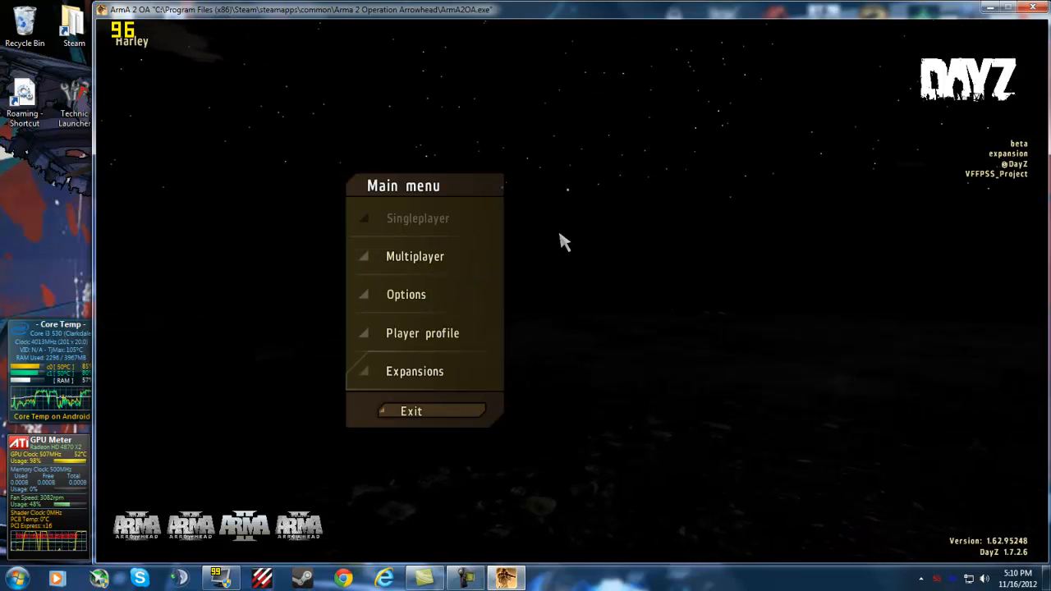
mouse_move(505, 243)
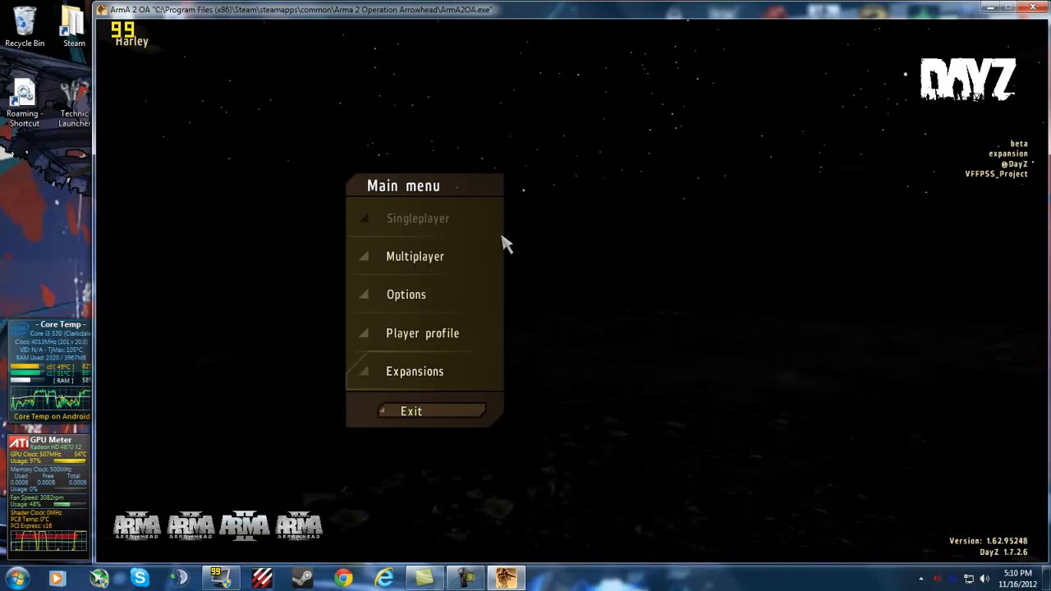
mouse_move(259, 110)
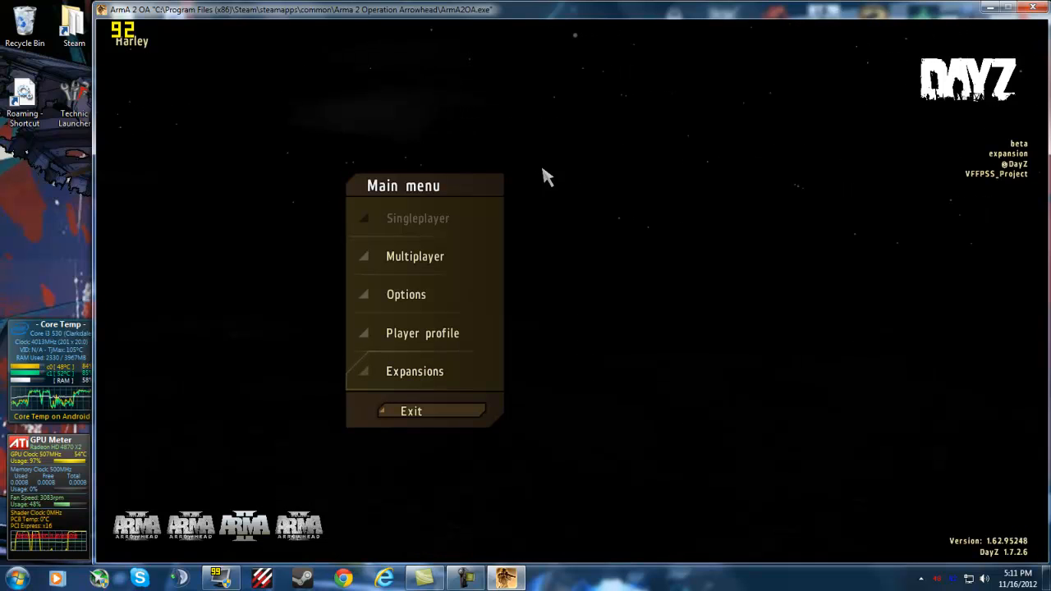
mouse_move(497, 193)
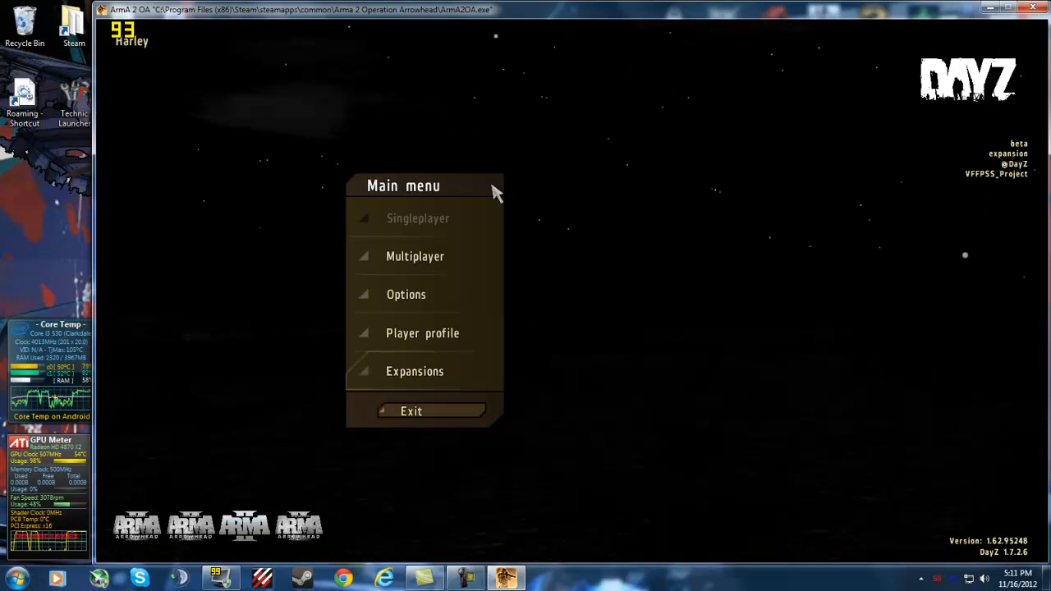
mouse_move(431, 191)
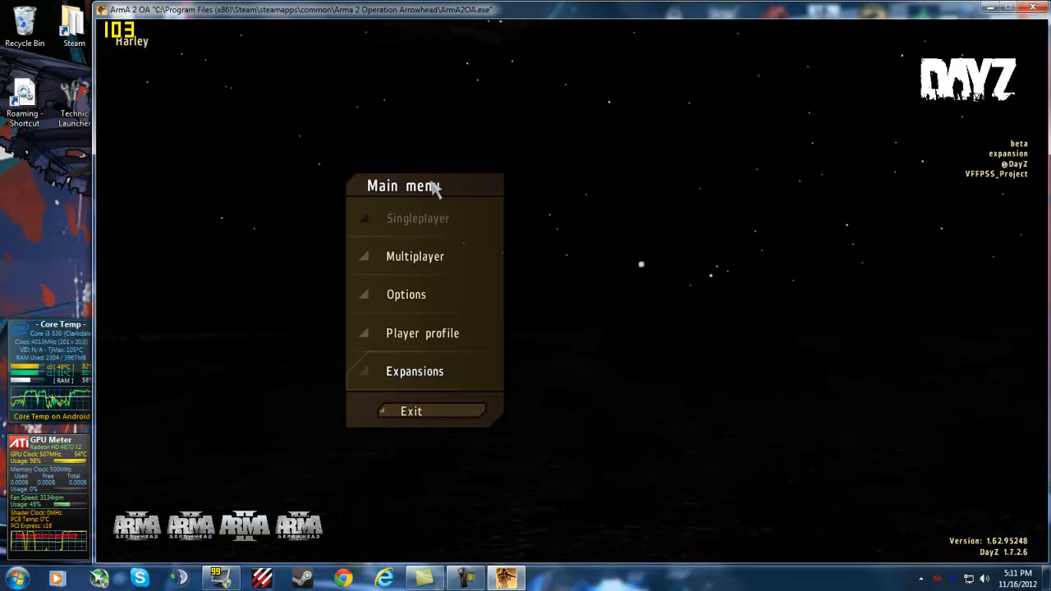
mouse_move(474, 168)
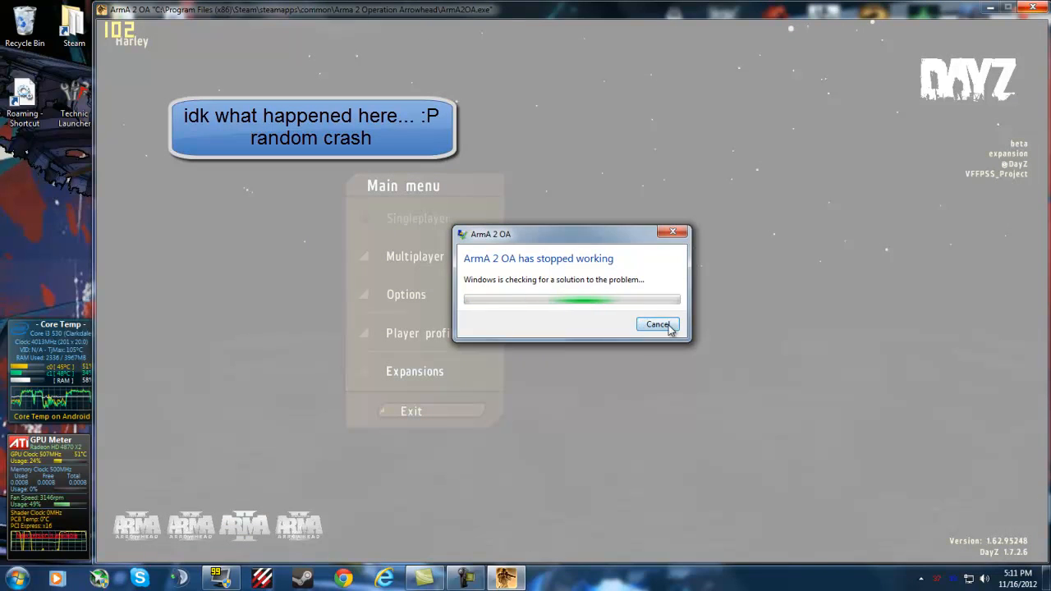
left_click(658, 325)
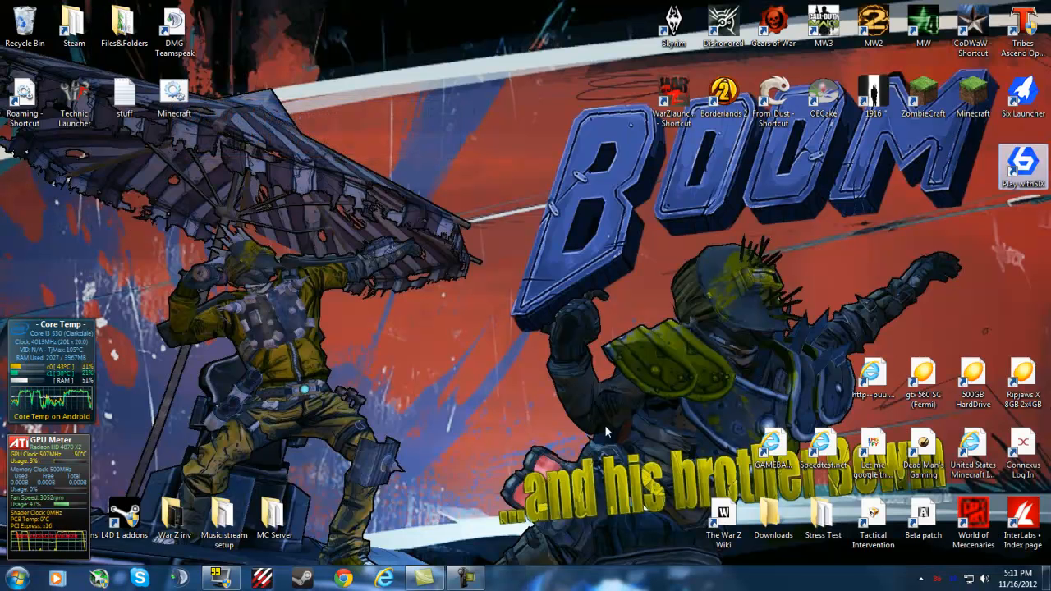
mouse_move(501, 483)
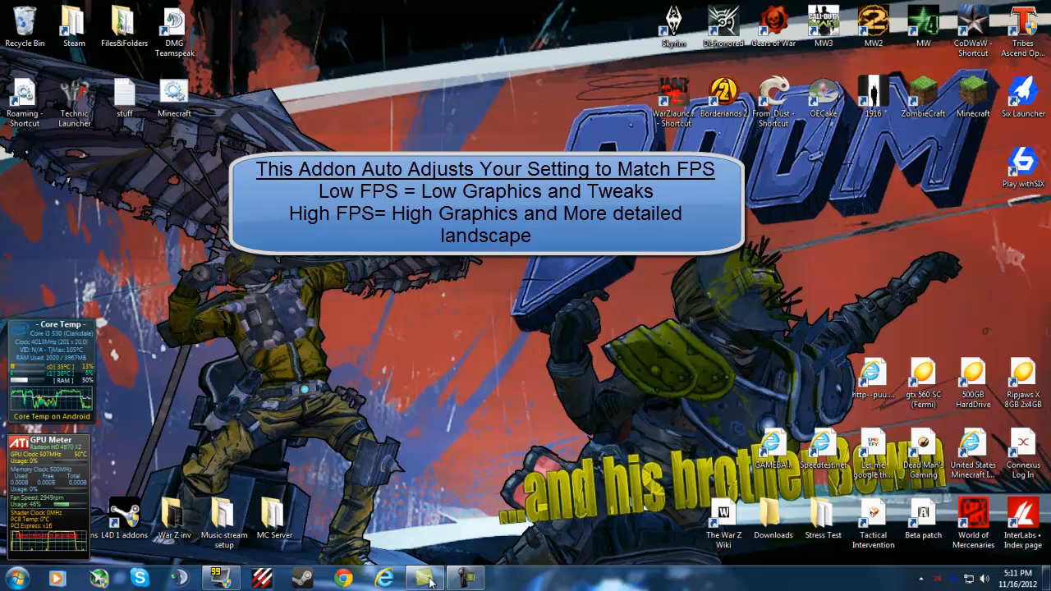
mouse_move(416, 373)
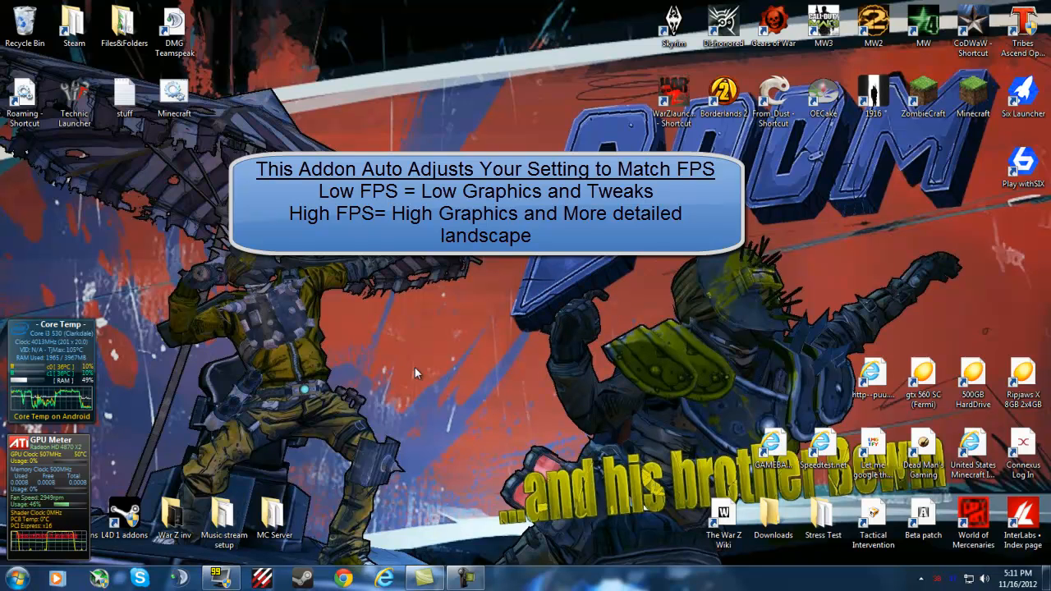